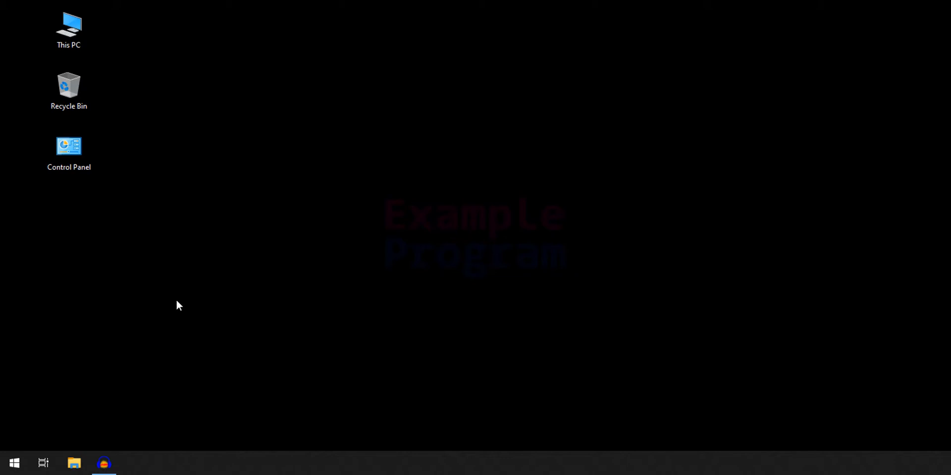
Bring up the Start menu's alphabetical list of installed apps.
{"action": "left_click", "coordinate": [14, 462]}
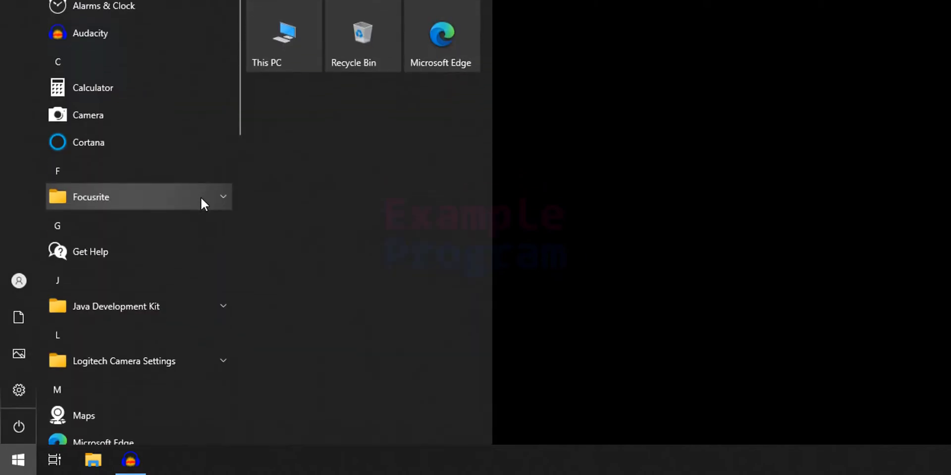
Launch Microsoft Edge from Start search and reach golang.org via the address bar.
{"action": "type", "text": "edge"}
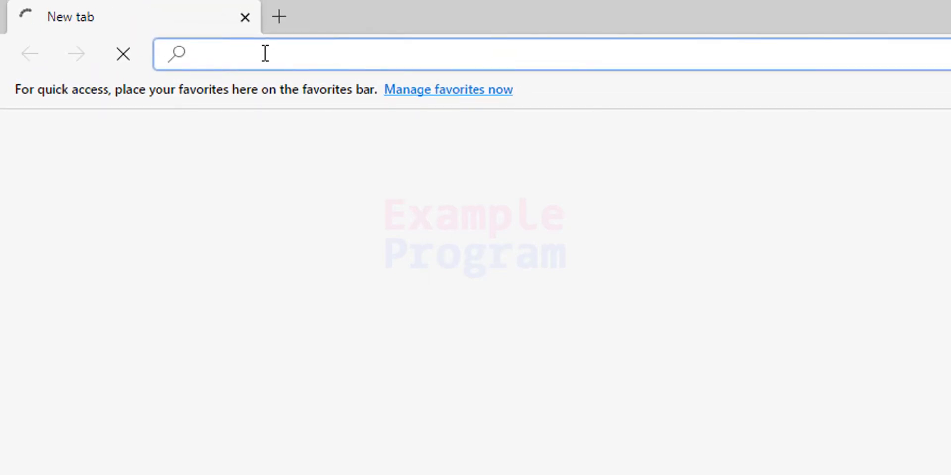
{"action": "type", "text": "gola"}
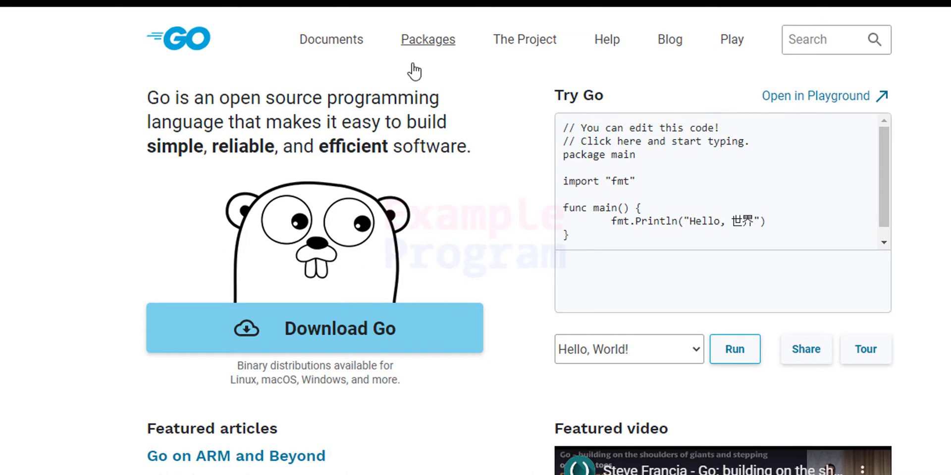
{"action": "mouse_move", "coordinate": [492, 307]}
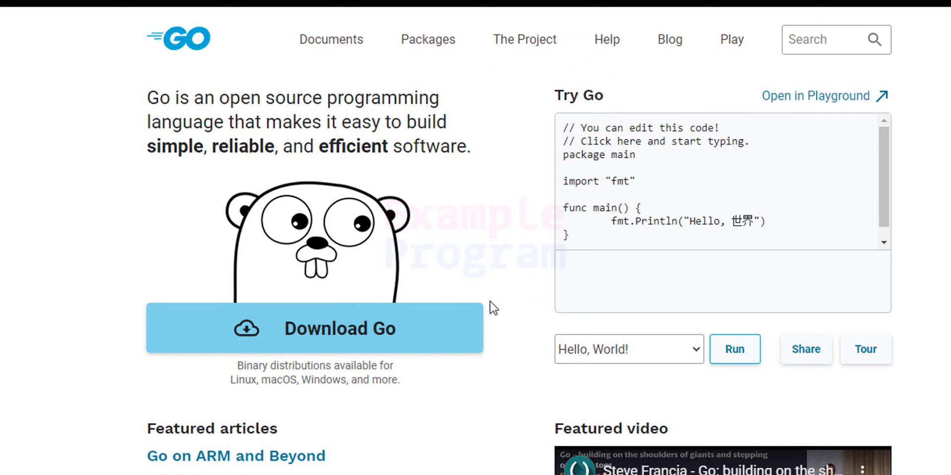
{"action": "mouse_move", "coordinate": [377, 350]}
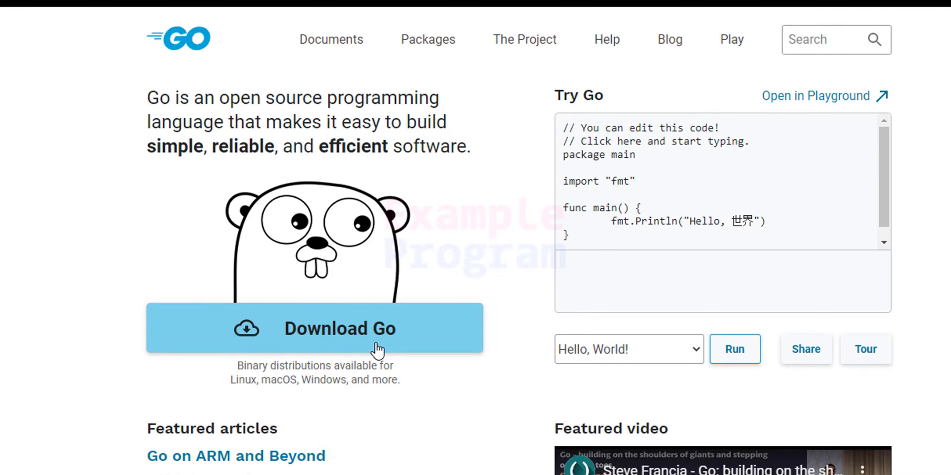
Reach the Go Downloads page and scroll to the go1.15.6 Stable versions table.
{"action": "left_click", "coordinate": [340, 328]}
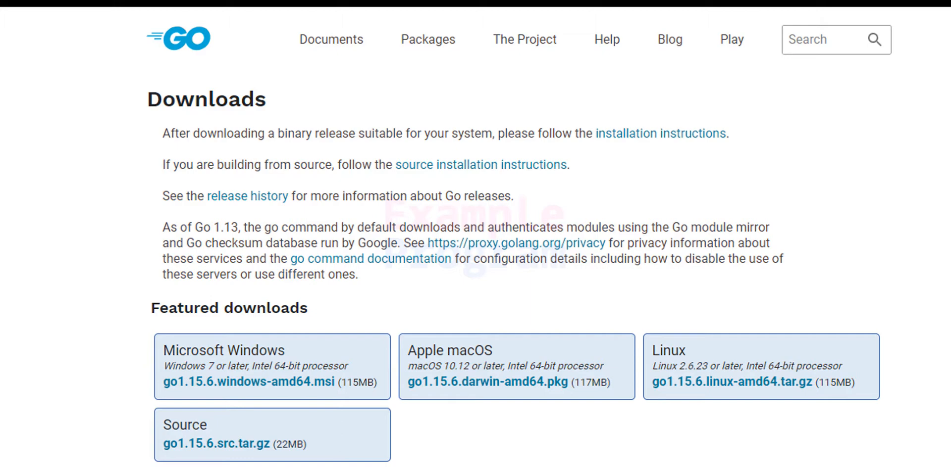
{"action": "scroll", "scroll_direction": "down", "scroll_amount": 3}
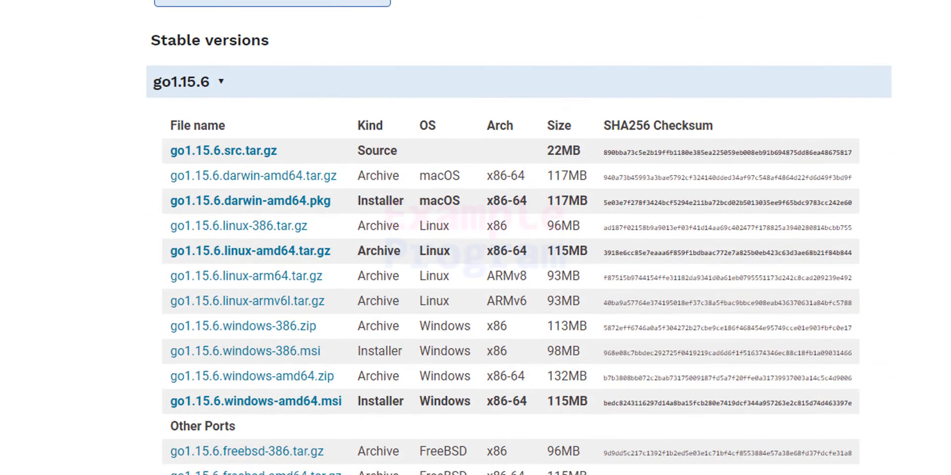
{"action": "mouse_move", "coordinate": [193, 59]}
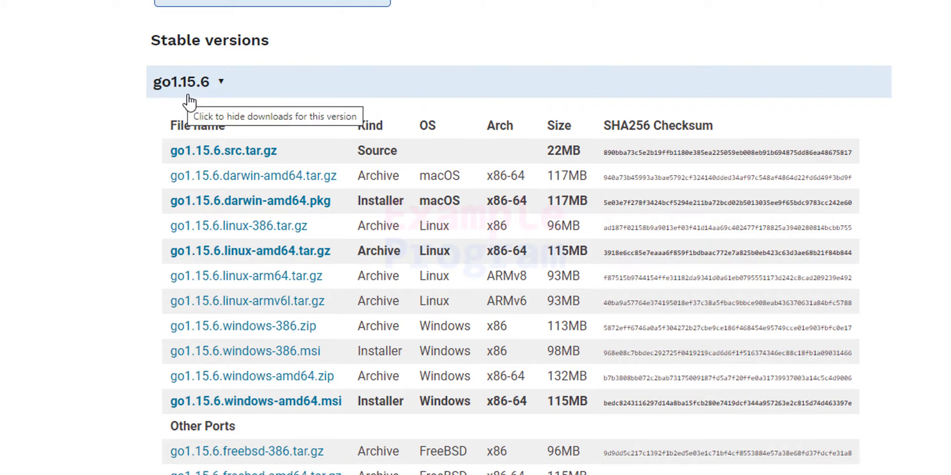
{"action": "scroll", "scroll_direction": "down", "scroll_amount": 3}
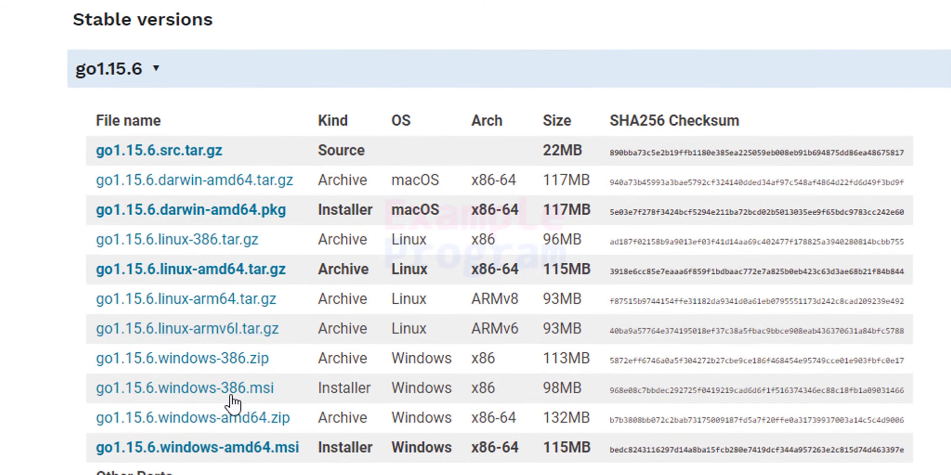
{"action": "mouse_move", "coordinate": [292, 406]}
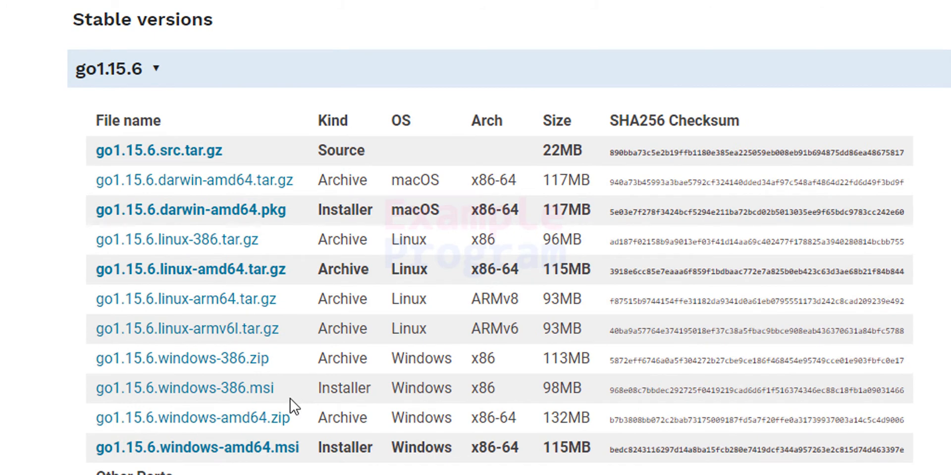
{"action": "mouse_move", "coordinate": [295, 407]}
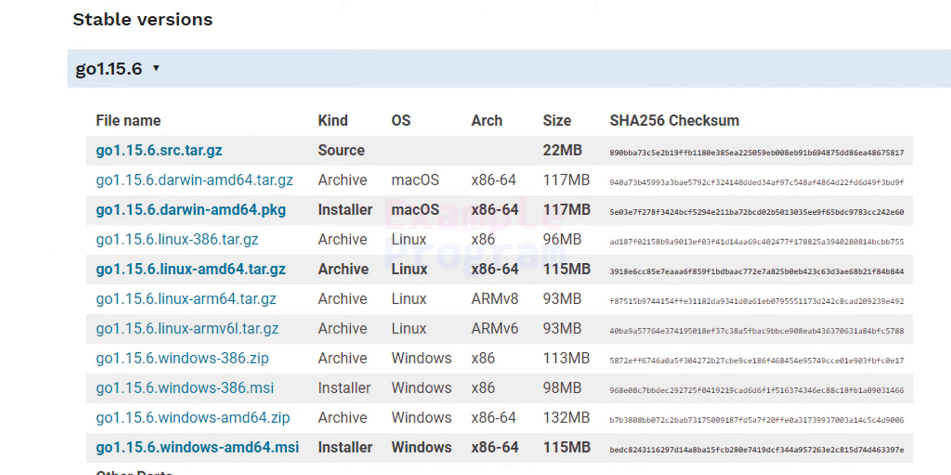
{"action": "mouse_move", "coordinate": [271, 404]}
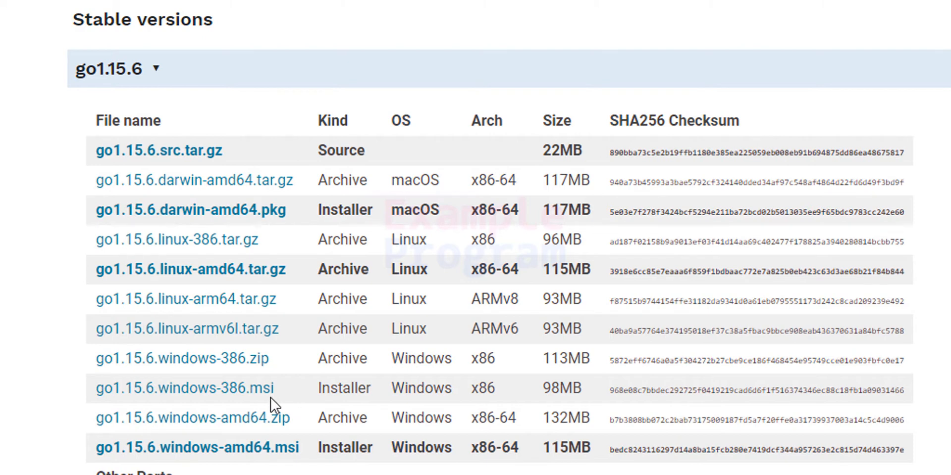
{"action": "mouse_move", "coordinate": [261, 364]}
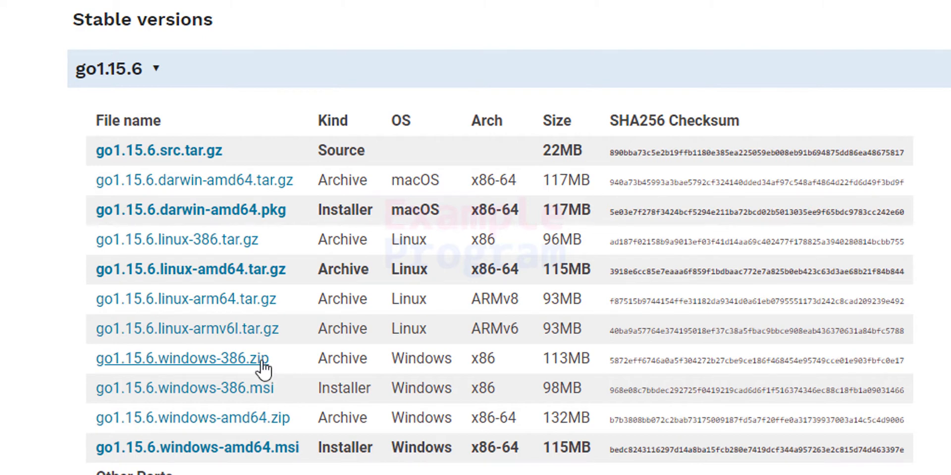
{"action": "mouse_move", "coordinate": [309, 368]}
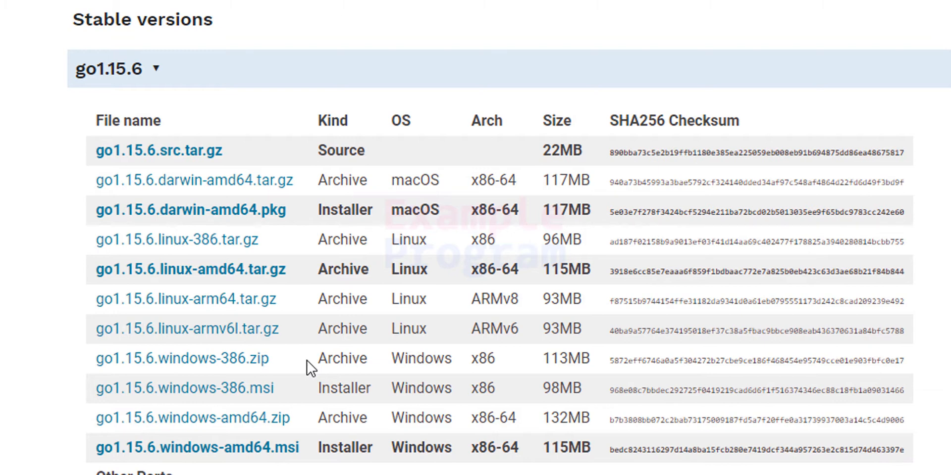
{"action": "mouse_move", "coordinate": [377, 388]}
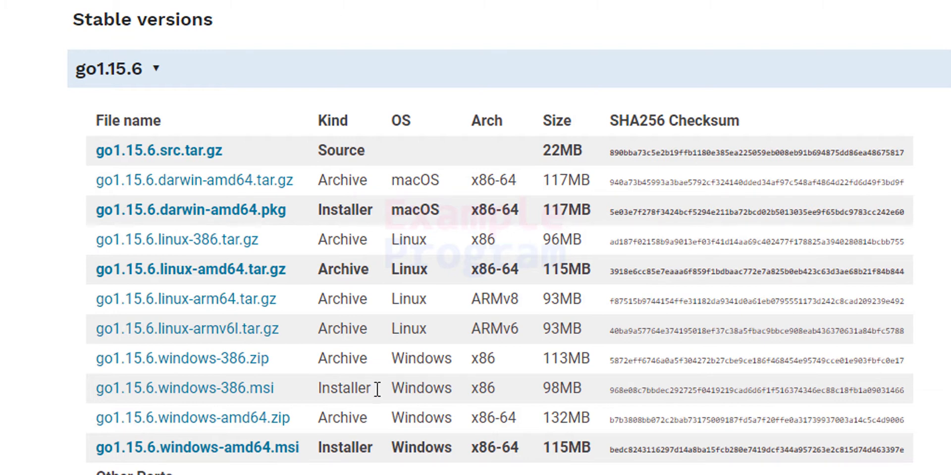
{"action": "mouse_move", "coordinate": [382, 397]}
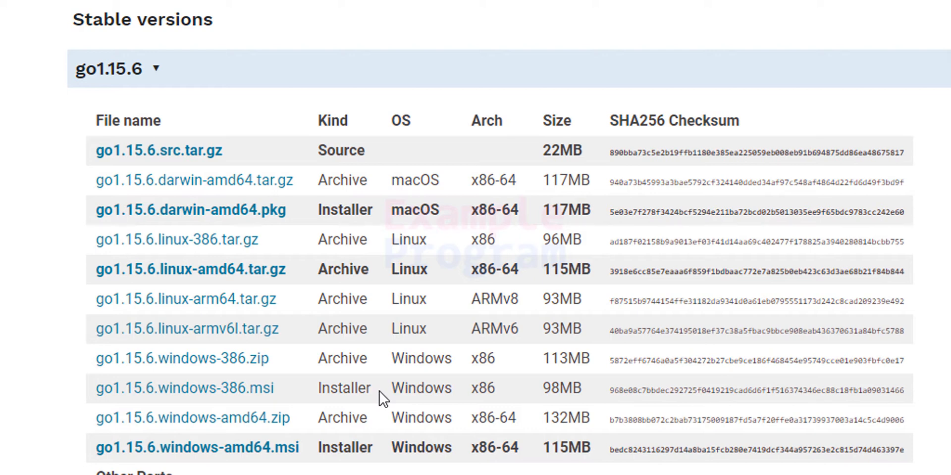
{"action": "mouse_move", "coordinate": [331, 412]}
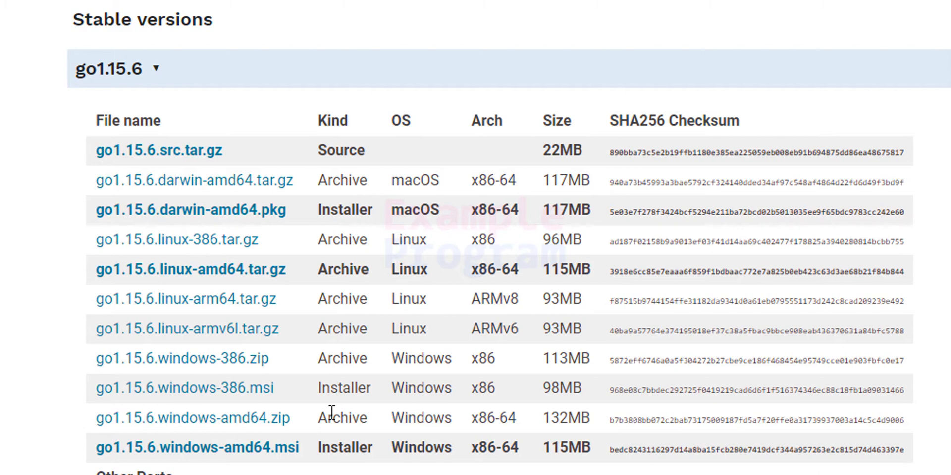
{"action": "mouse_move", "coordinate": [515, 457]}
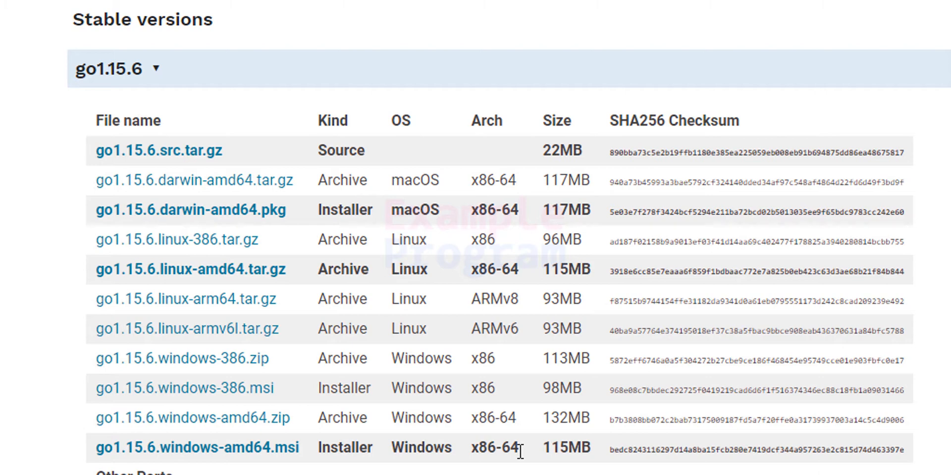
{"action": "mouse_move", "coordinate": [514, 420]}
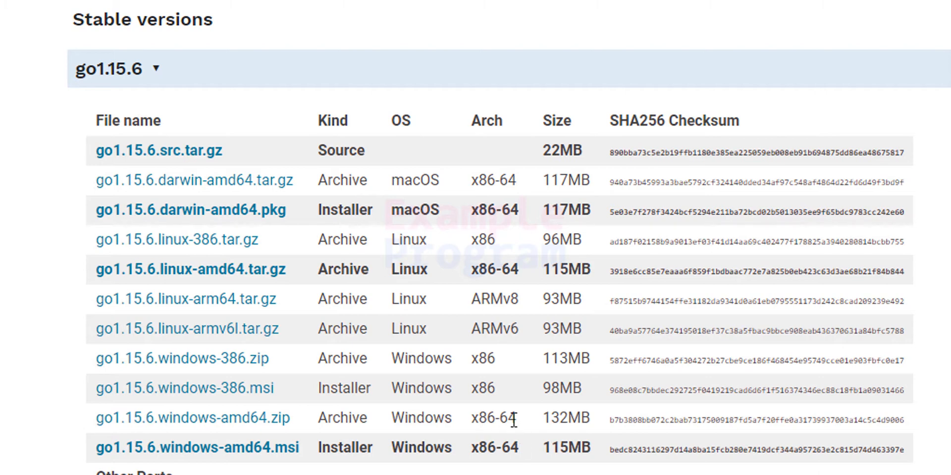
{"action": "mouse_move", "coordinate": [518, 373]}
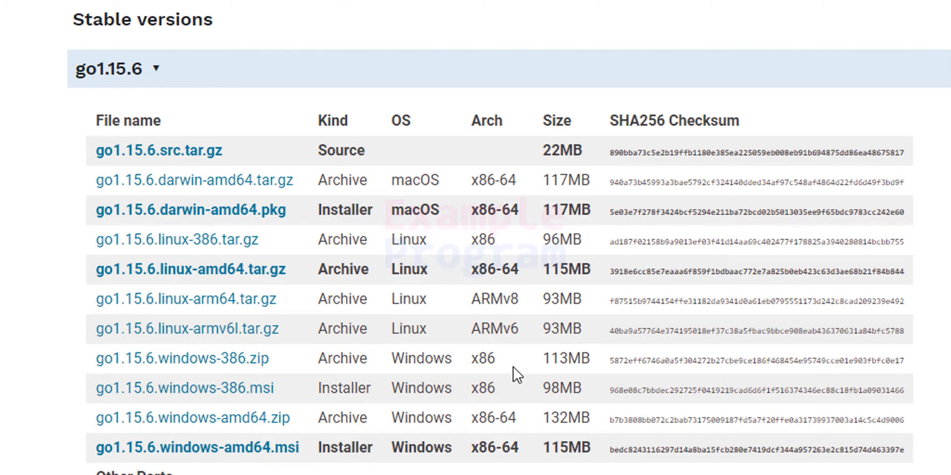
{"action": "mouse_move", "coordinate": [471, 455]}
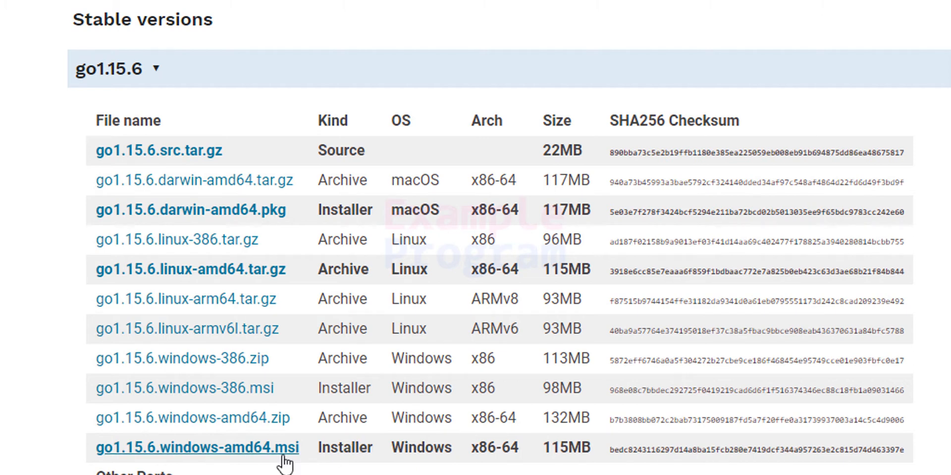
{"action": "mouse_move", "coordinate": [462, 457]}
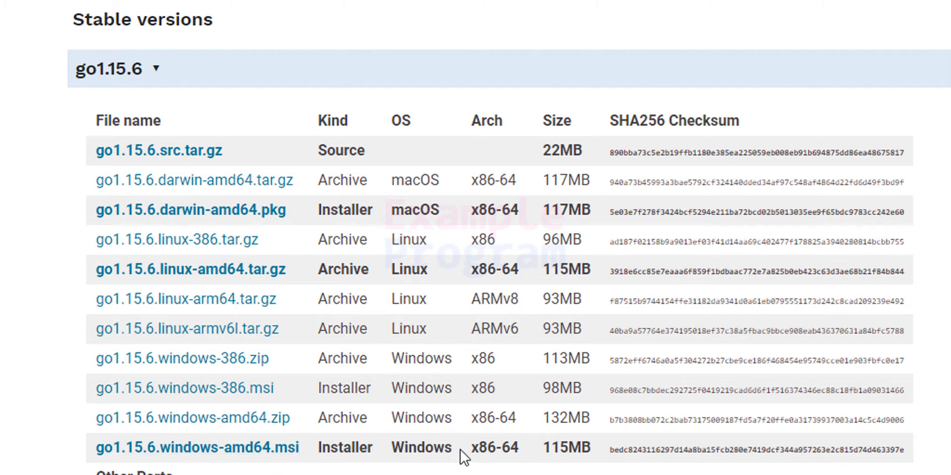
{"action": "mouse_move", "coordinate": [539, 454]}
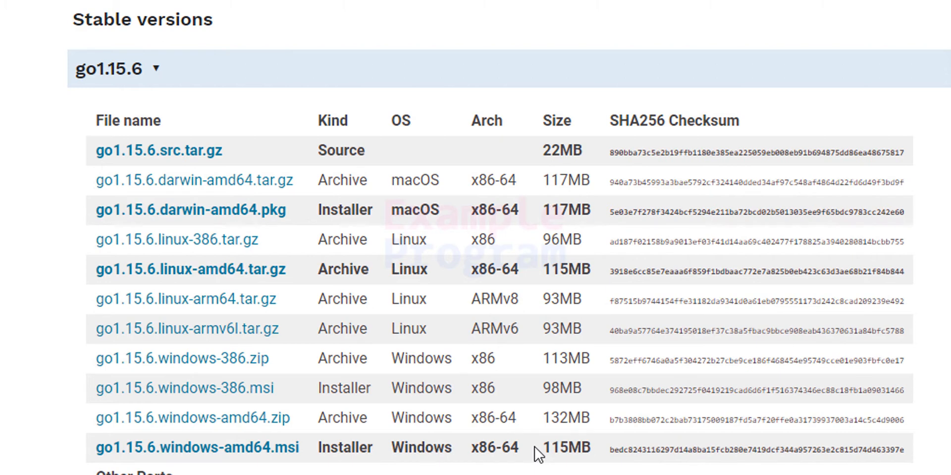
{"action": "mouse_move", "coordinate": [149, 447]}
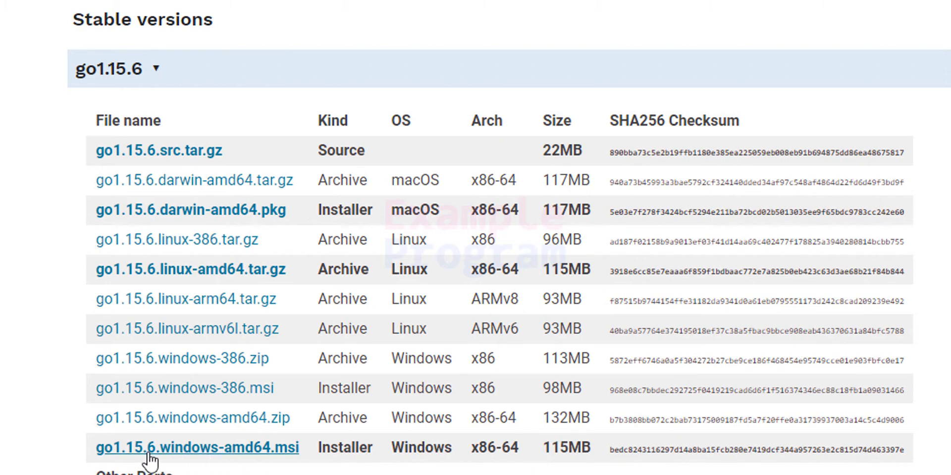
{"action": "mouse_move", "coordinate": [115, 448]}
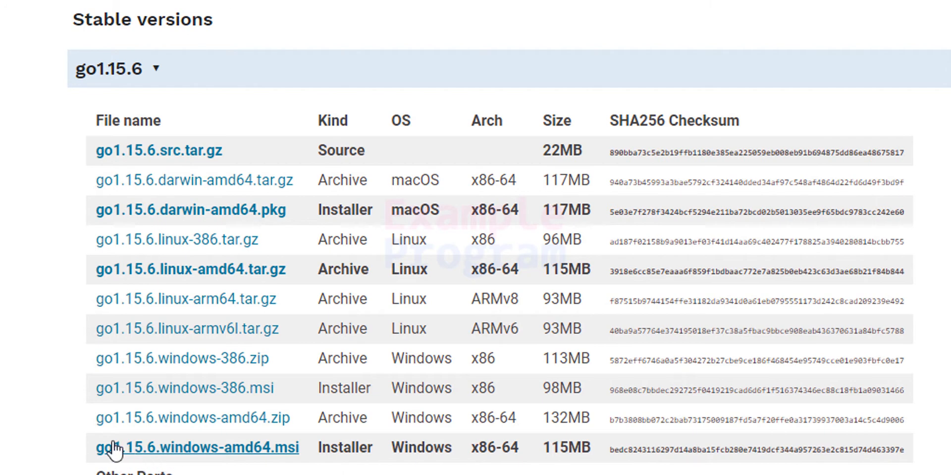
{"action": "mouse_move", "coordinate": [253, 463]}
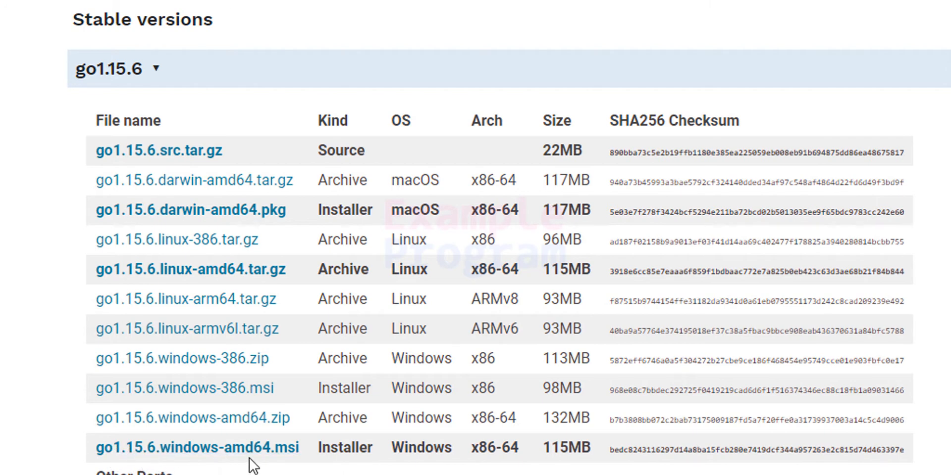
Download go1.15.6.windows-amd64.msi from the Stable versions table.
{"action": "left_click", "coordinate": [196, 447]}
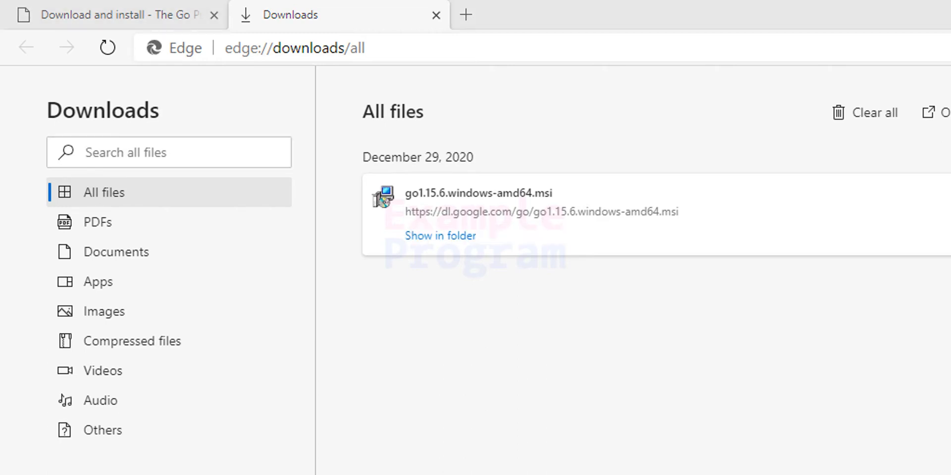
{"action": "mouse_move", "coordinate": [440, 236]}
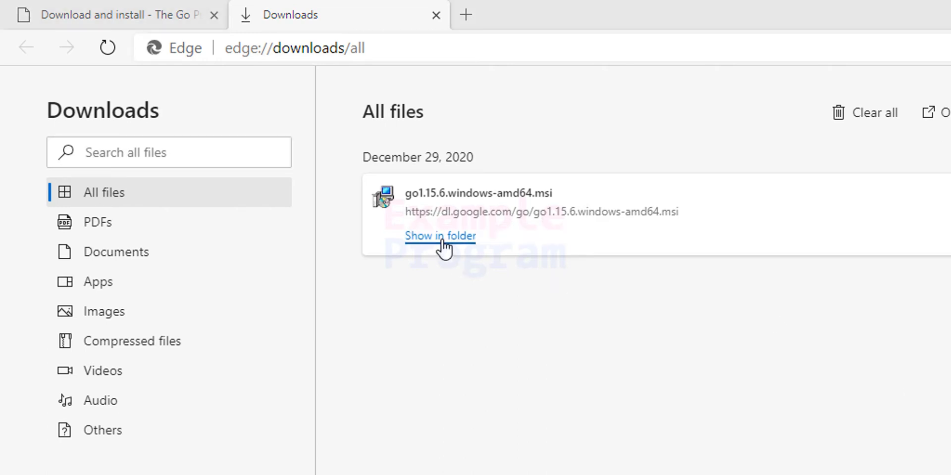
Show the installer in the Downloads folder and launch go1.15.6.windows-amd64.msi.
{"action": "left_click", "coordinate": [440, 236]}
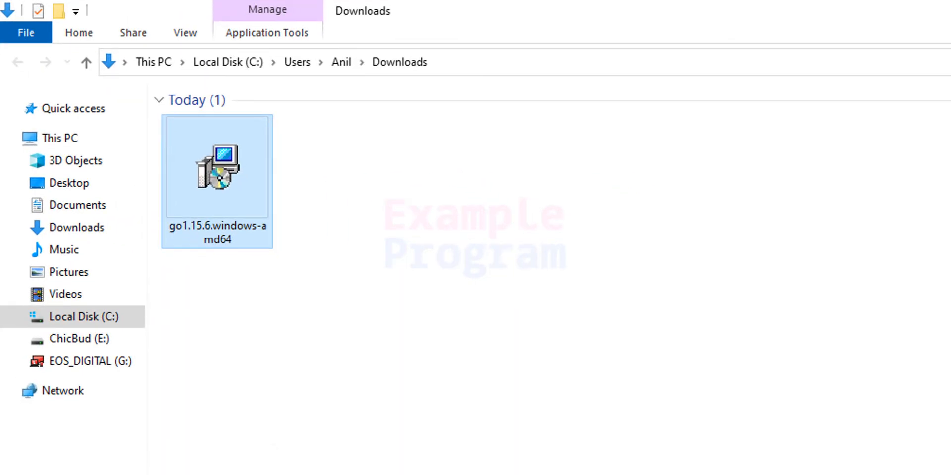
{"action": "mouse_move", "coordinate": [447, 204]}
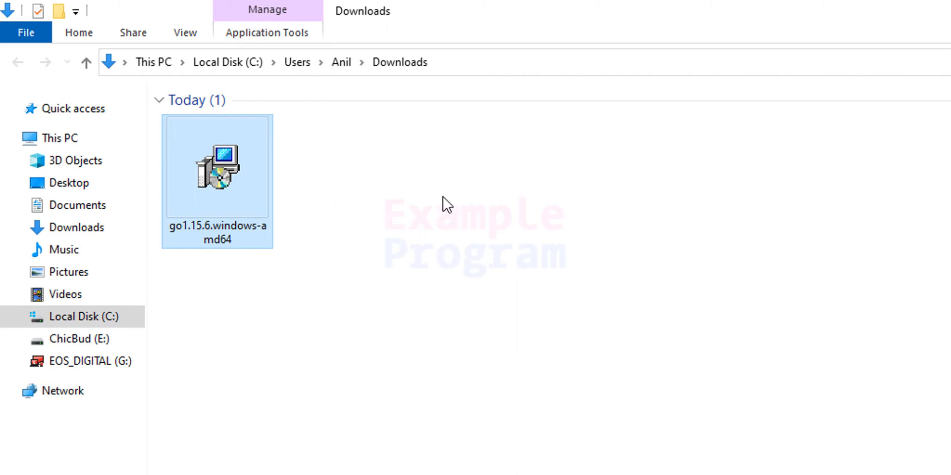
{"action": "mouse_move", "coordinate": [232, 244]}
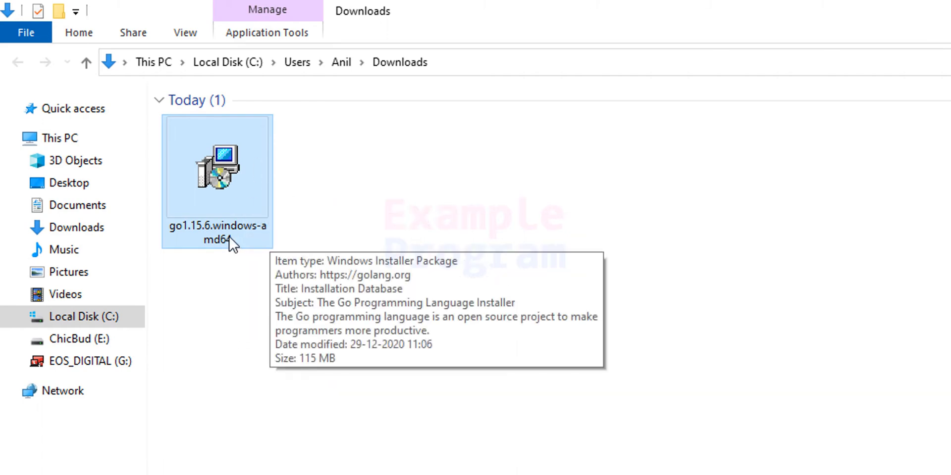
{"action": "mouse_move", "coordinate": [239, 245]}
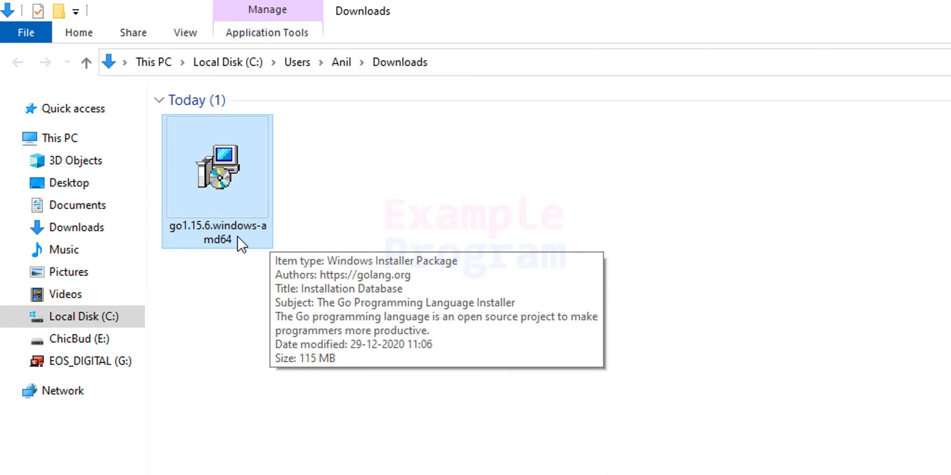
{"action": "double_click", "coordinate": [217, 168]}
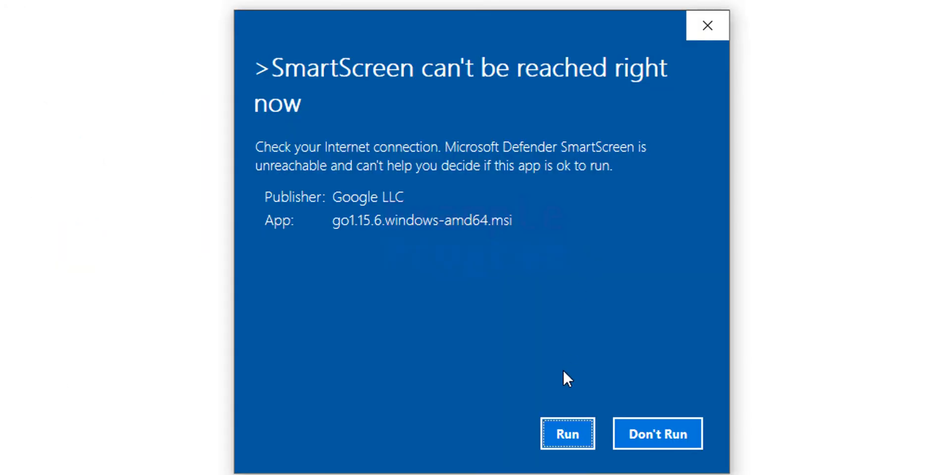
Run past the SmartScreen warning, accept the license and keep C:\Go\ as destination.
{"action": "left_click", "coordinate": [566, 433]}
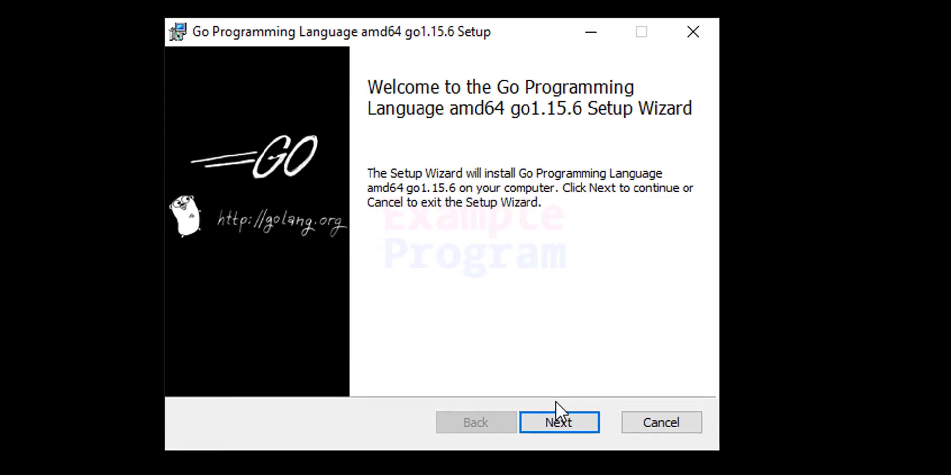
{"action": "left_click", "coordinate": [559, 422]}
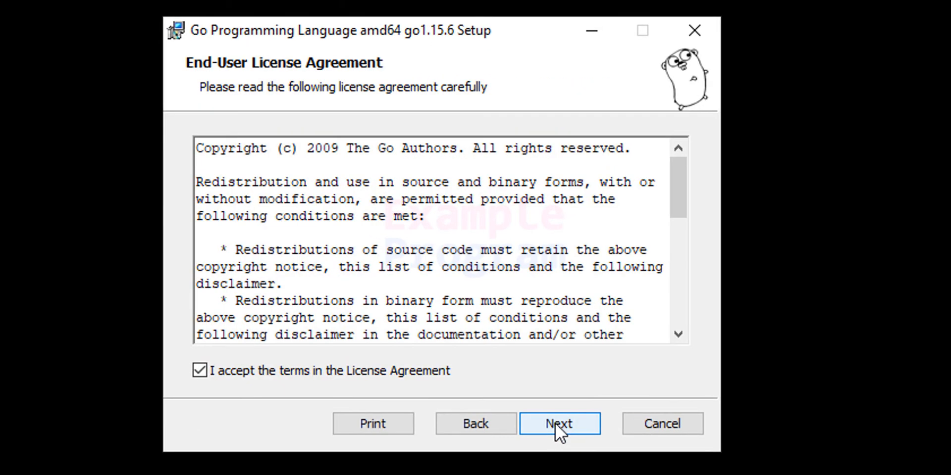
{"action": "mouse_move", "coordinate": [454, 384]}
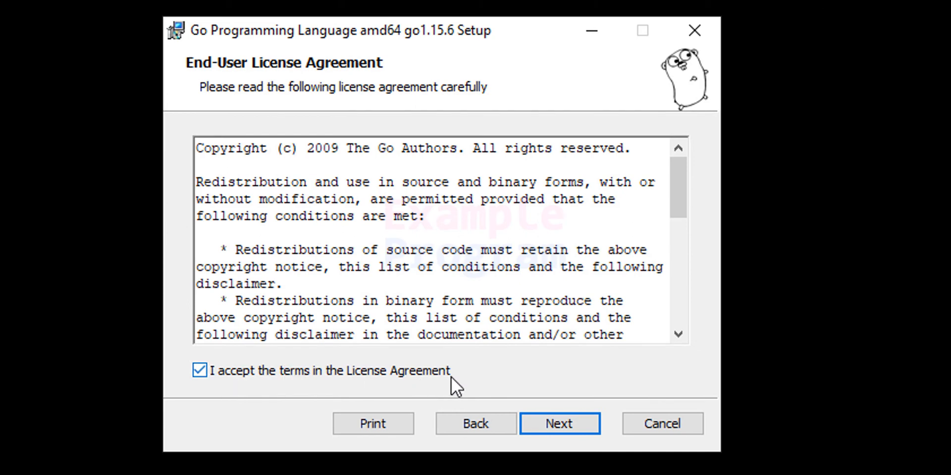
{"action": "left_click", "coordinate": [558, 423]}
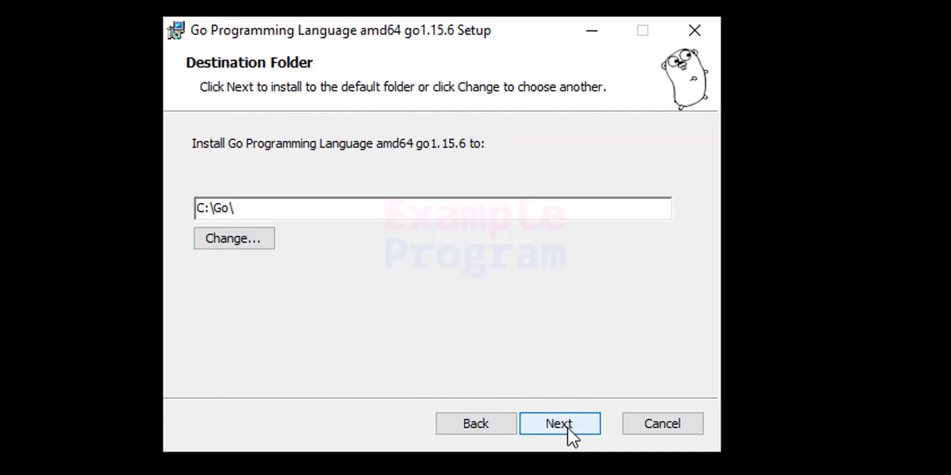
{"action": "mouse_move", "coordinate": [576, 271]}
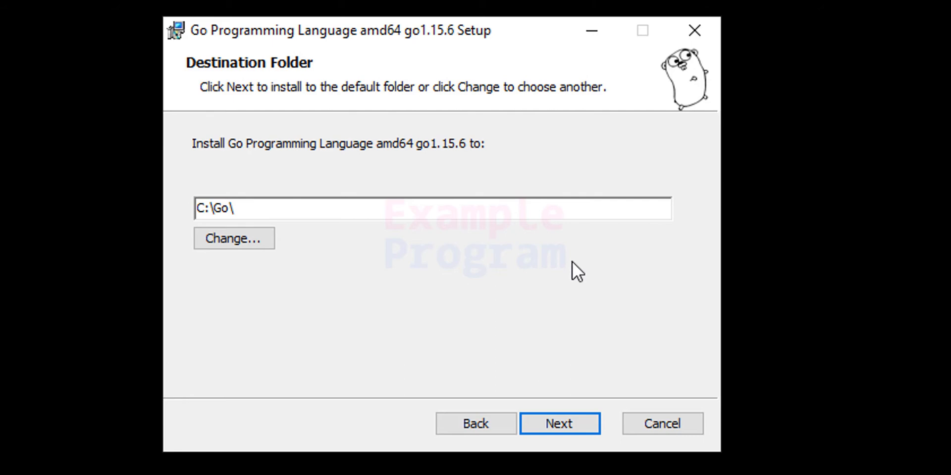
{"action": "mouse_move", "coordinate": [209, 219]}
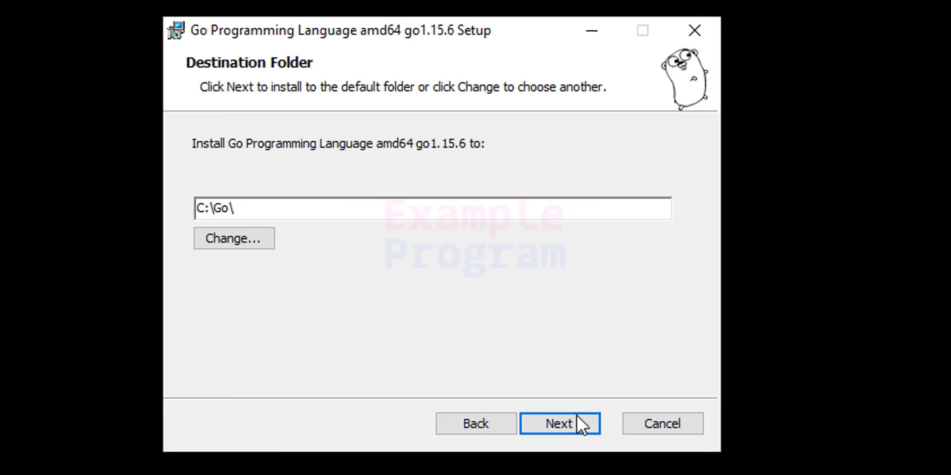
{"action": "left_click", "coordinate": [559, 423]}
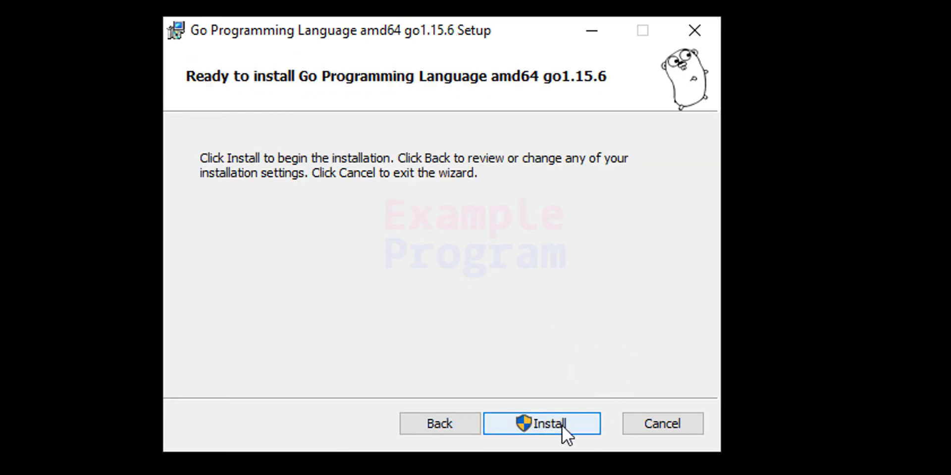
Install Go 1.15.6 and finish the wizard, returning to the desktop.
{"action": "left_click", "coordinate": [541, 422]}
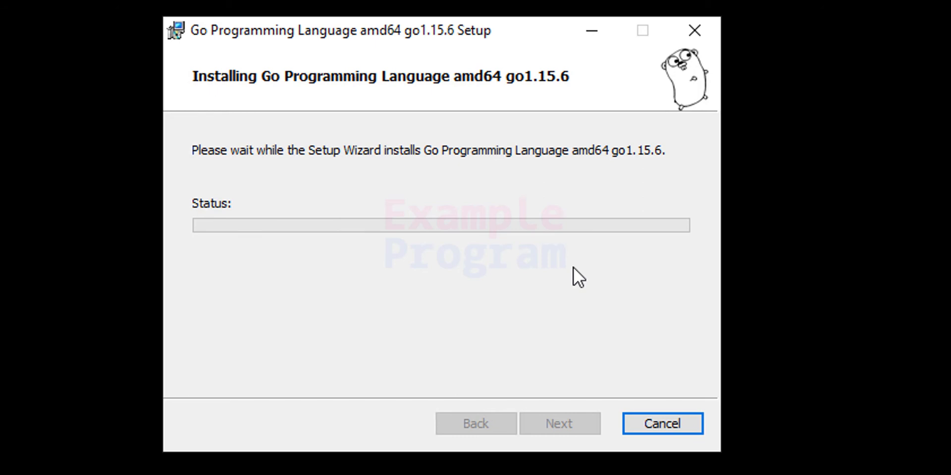
{"action": "mouse_move", "coordinate": [640, 163]}
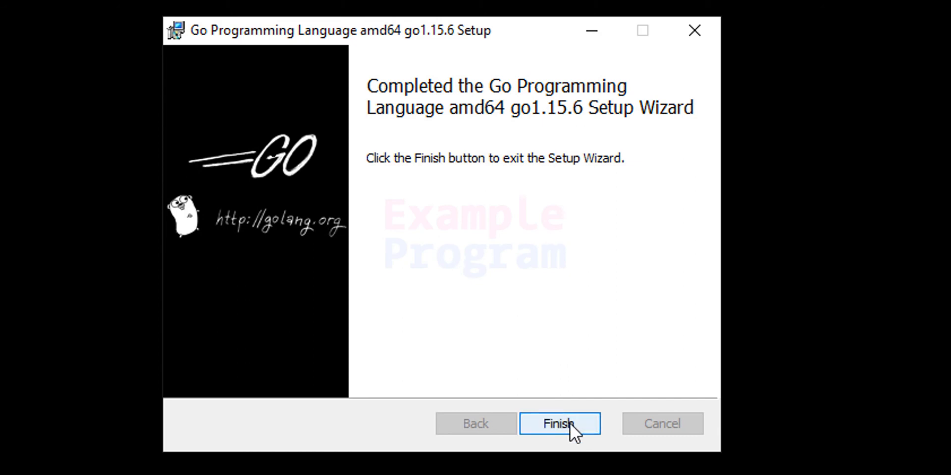
{"action": "left_click", "coordinate": [558, 423]}
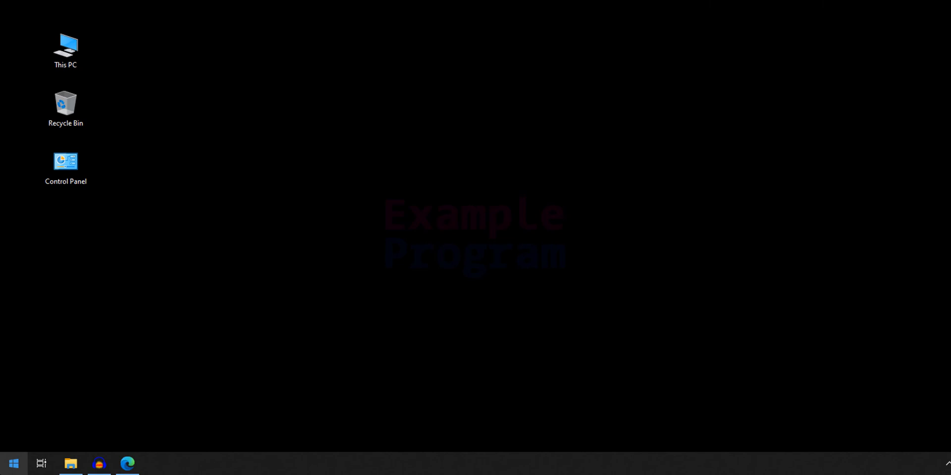
Launch Command Prompt via Start search for 'cmd'.
{"action": "left_click", "coordinate": [13, 464]}
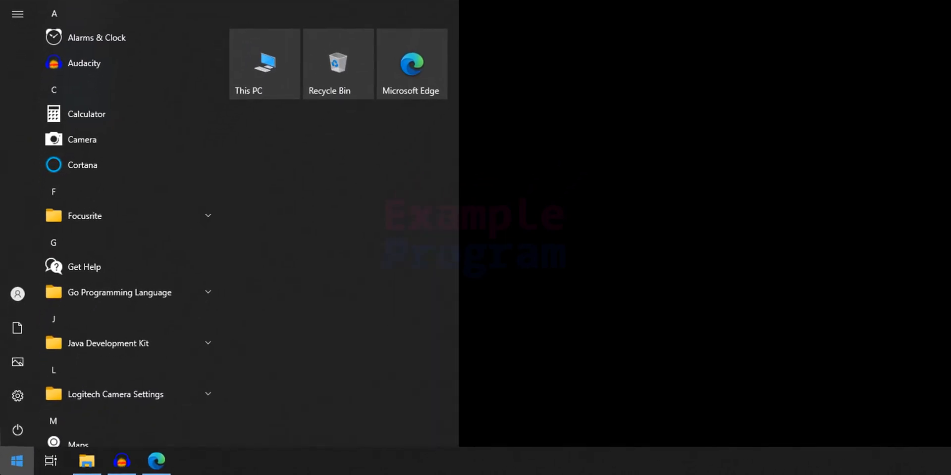
{"action": "type", "text": "cmd"}
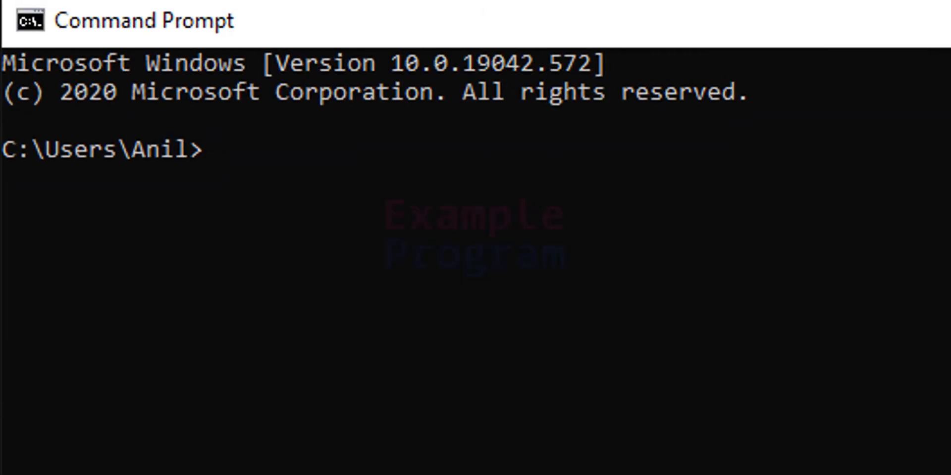
Run 'go version', which reports go1.15.6 windows/amd64.
{"action": "type", "text": "g"}
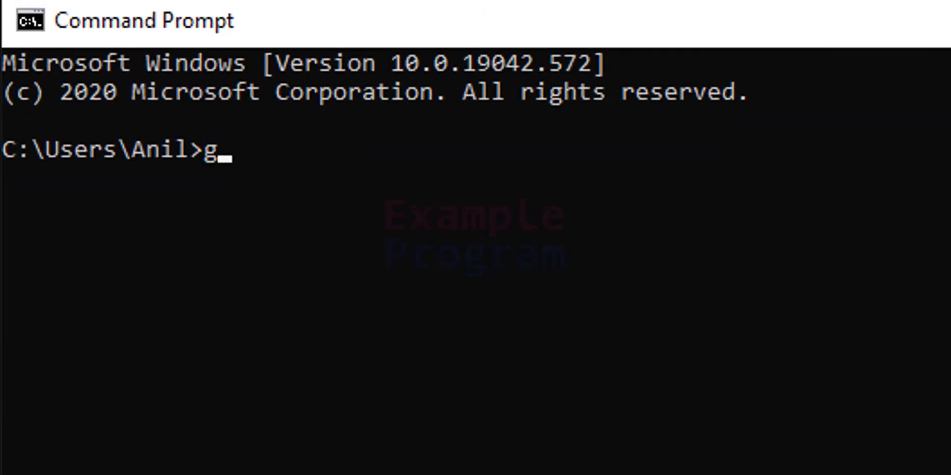
{"action": "type", "text": "o"}
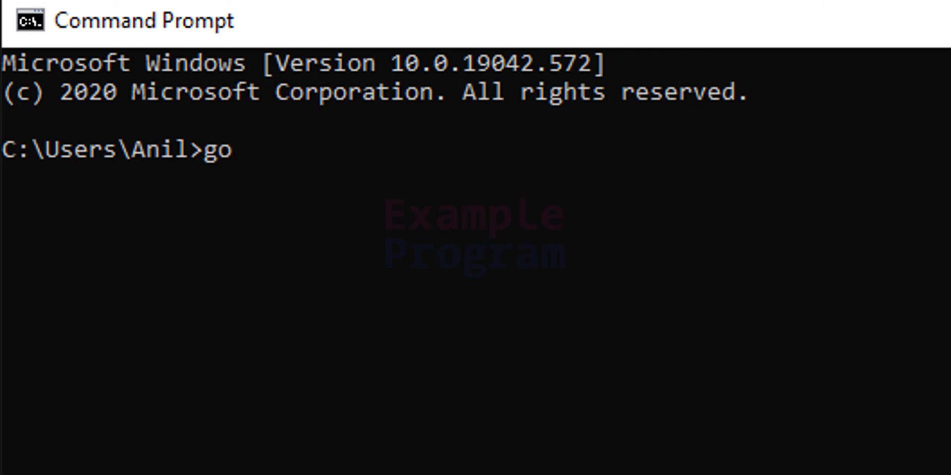
{"action": "type", "text": "version"}
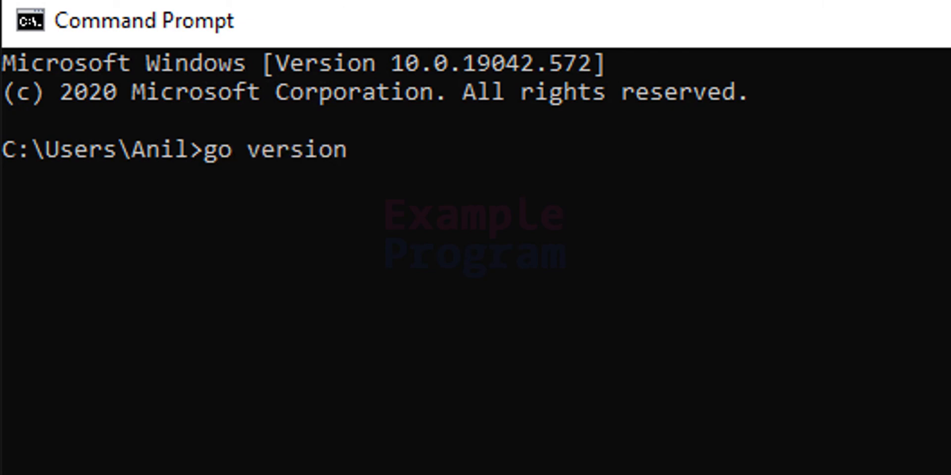
{"action": "key", "text": "Return"}
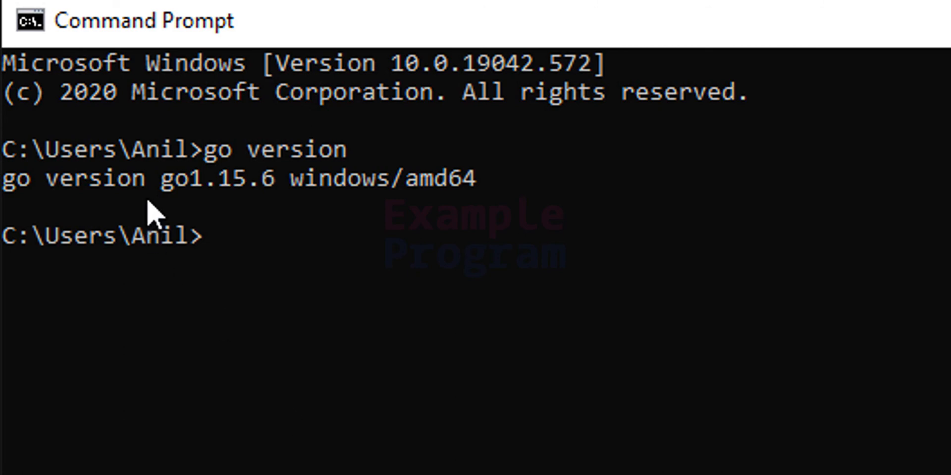
{"action": "mouse_move", "coordinate": [415, 251]}
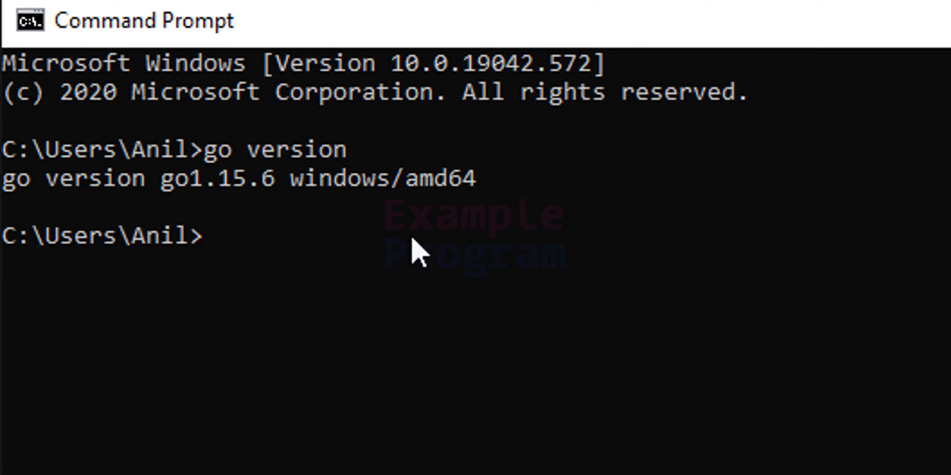